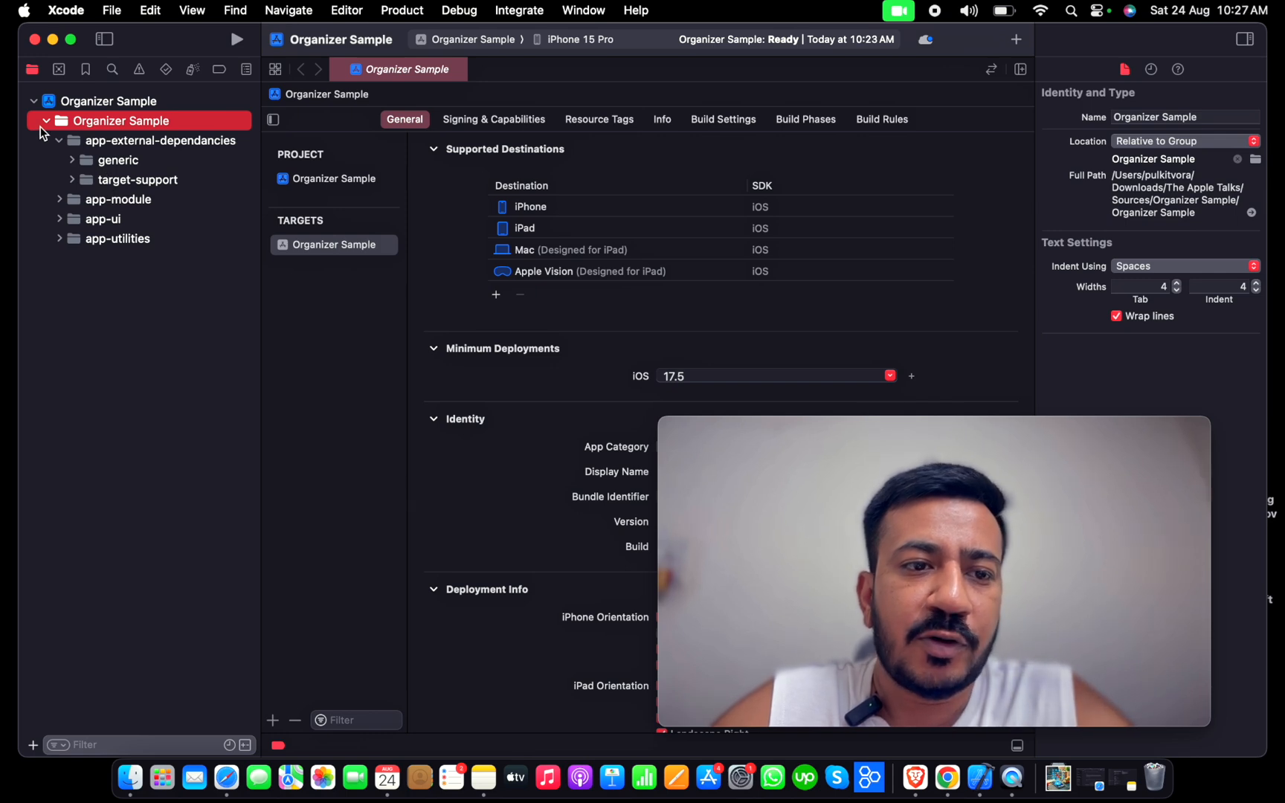
- Collapse app-external-dependancies so only the four top-level app folders remain listed
{"action": "left_click", "coordinate": [57, 140]}
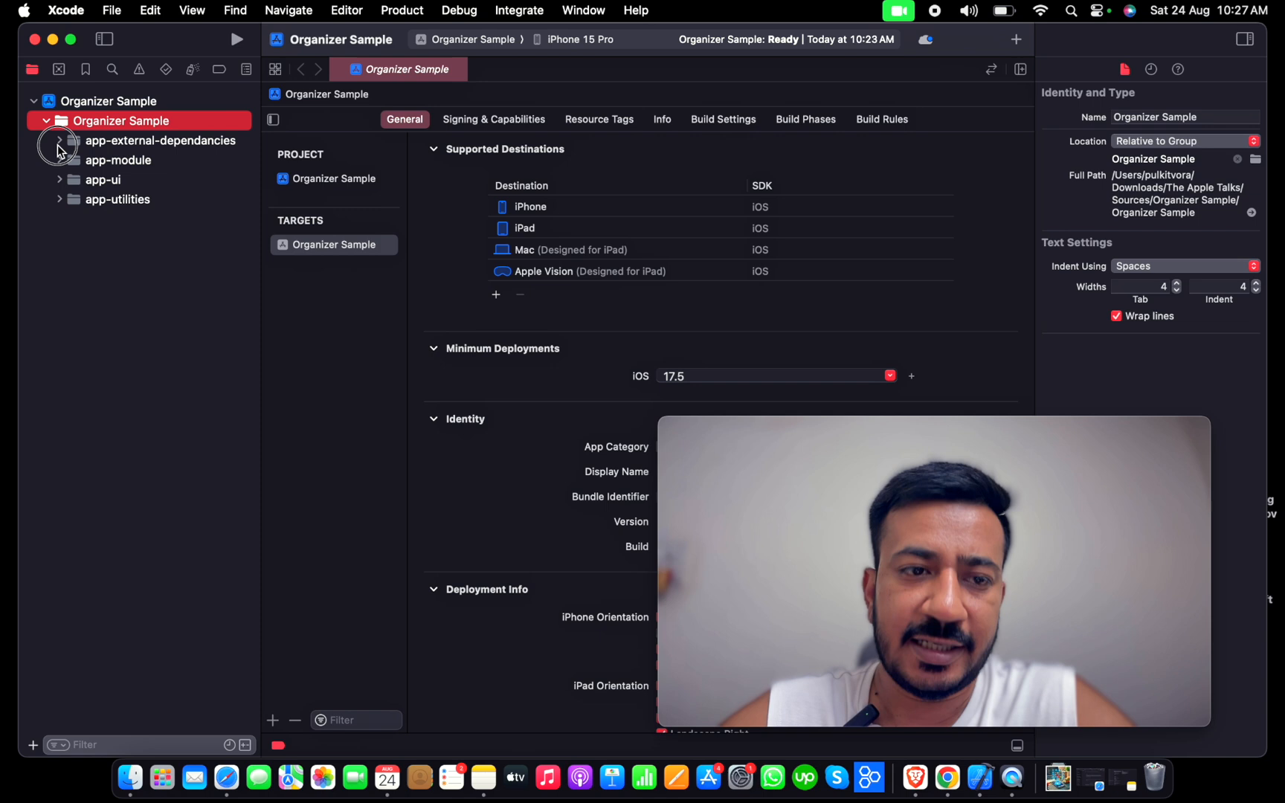
- Expand app-external-dependancies, target-support, generic and common in the Project navigator
{"action": "left_click", "coordinate": [57, 140]}
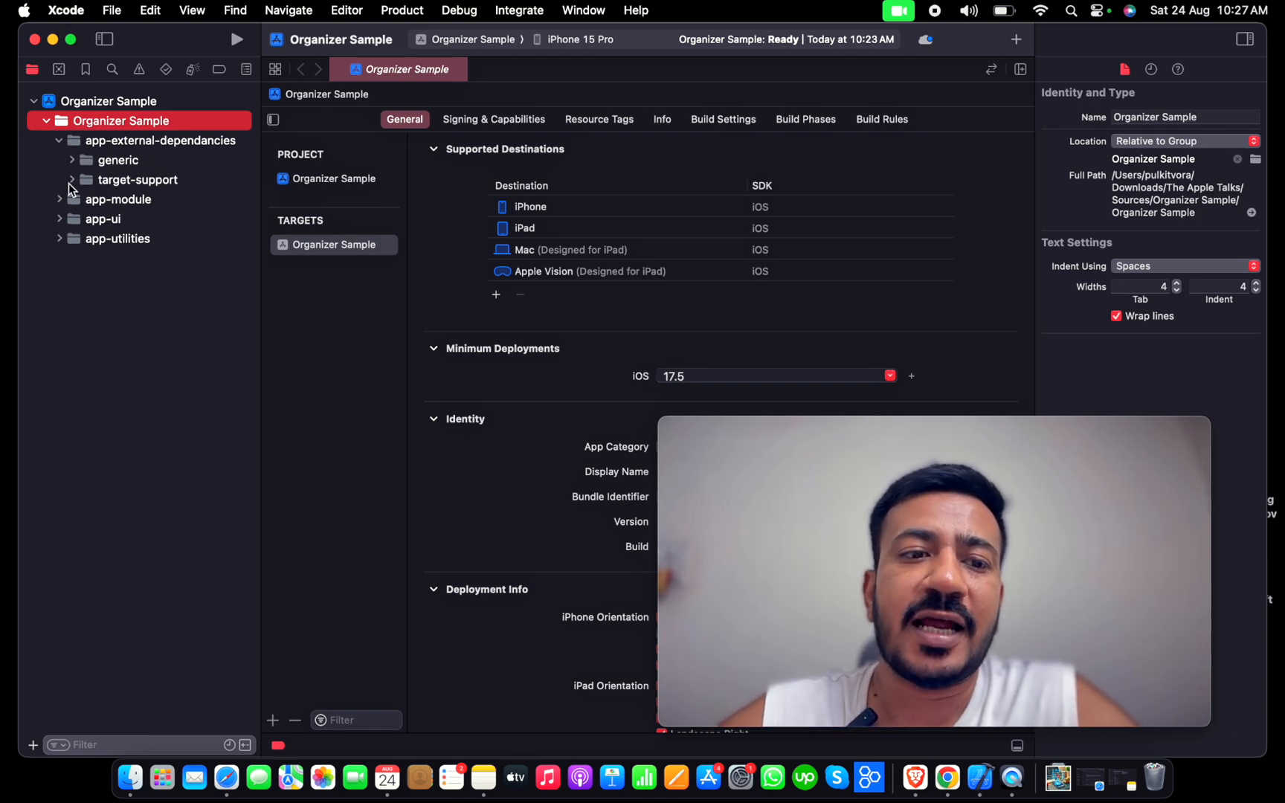
{"action": "left_click", "coordinate": [71, 179]}
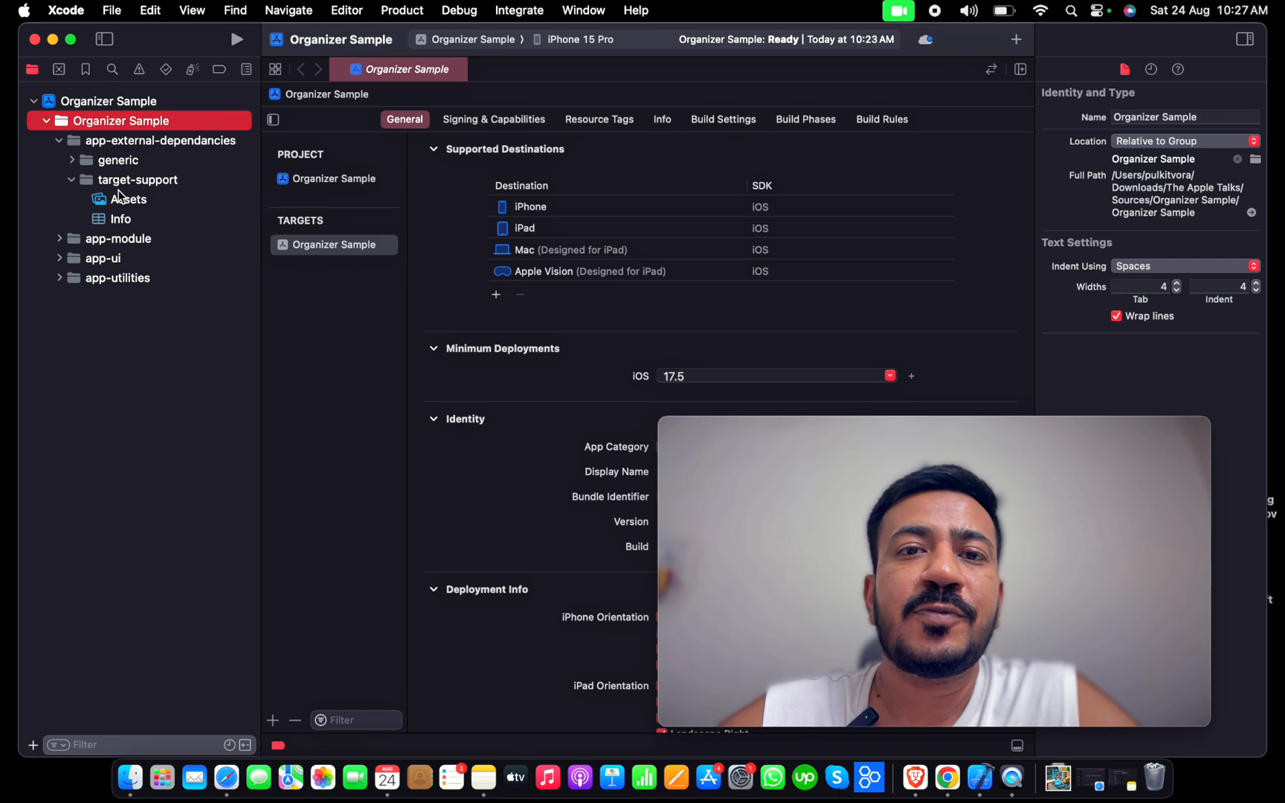
{"action": "left_click", "coordinate": [72, 160]}
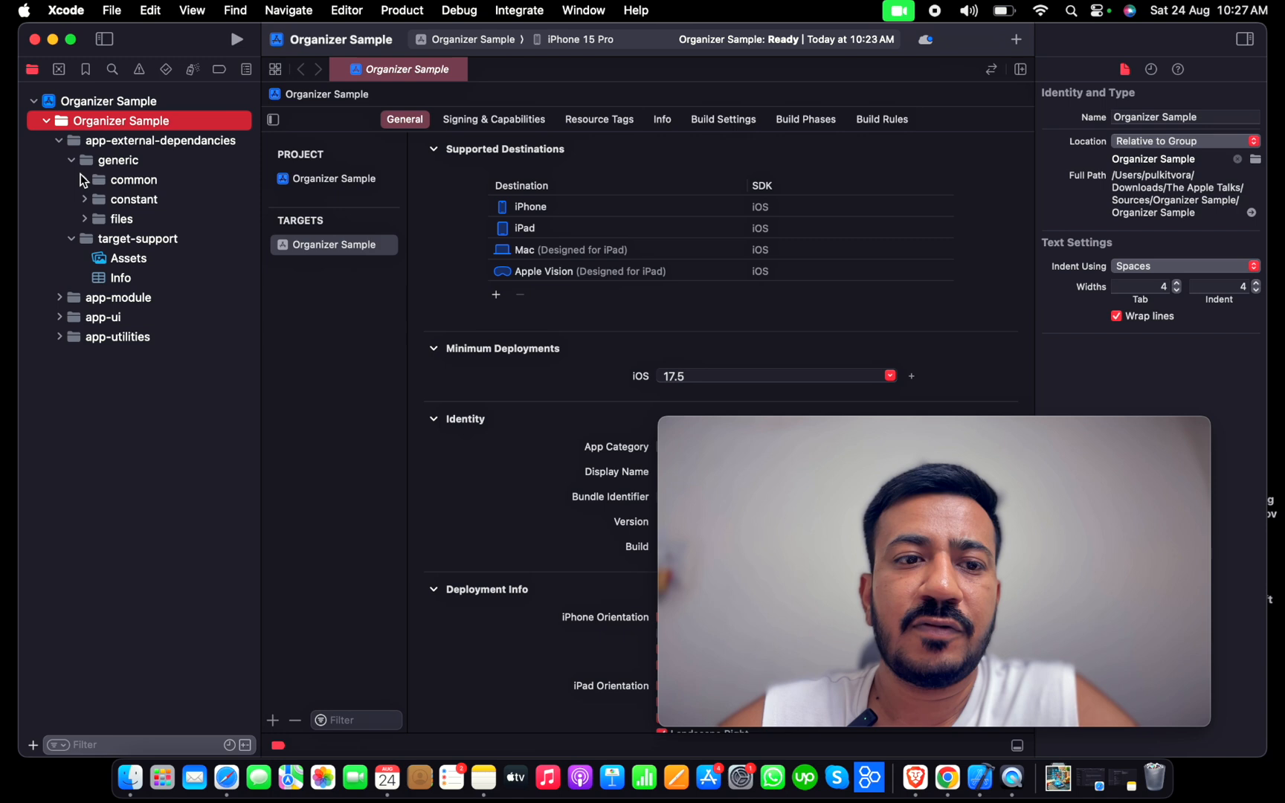
{"action": "left_click", "coordinate": [85, 180]}
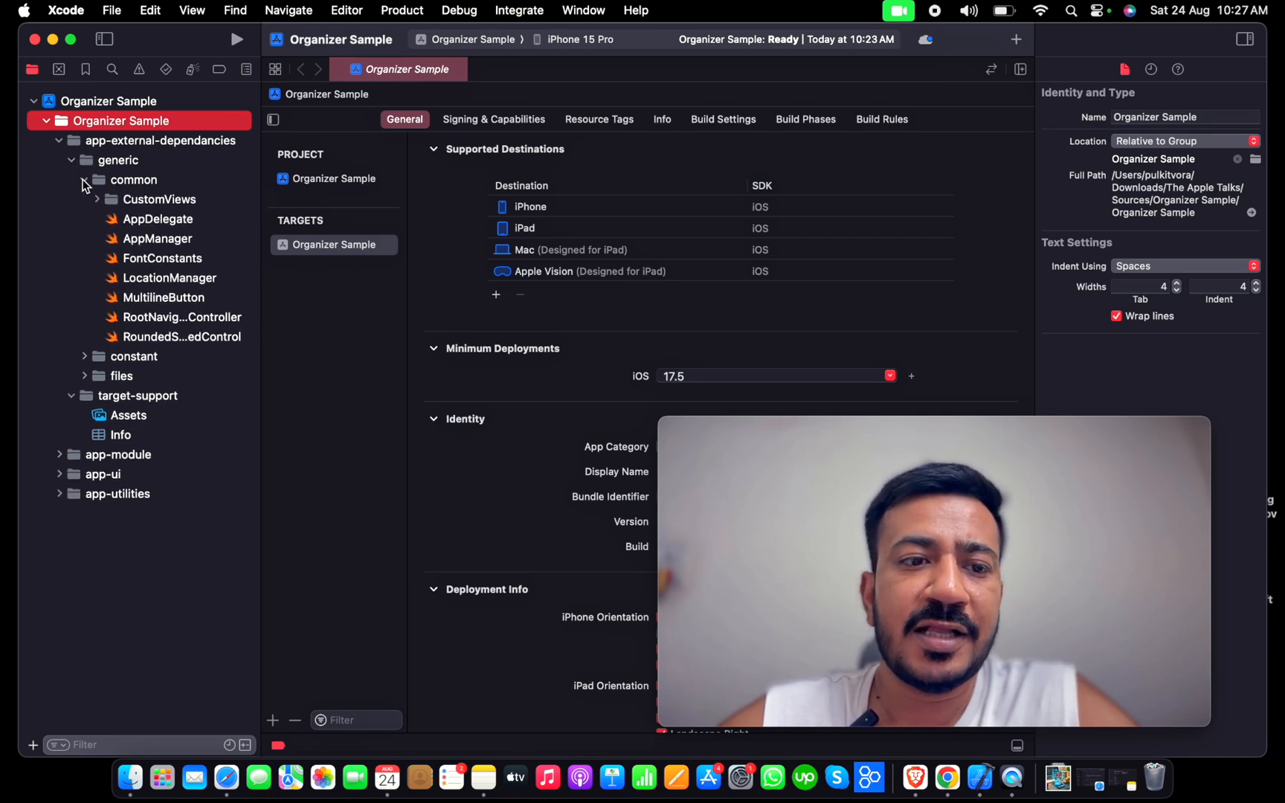
- Briefly view CustomViews, then reveal AppConstant in constant and GoogleService-Info in files
{"action": "left_click", "coordinate": [99, 199]}
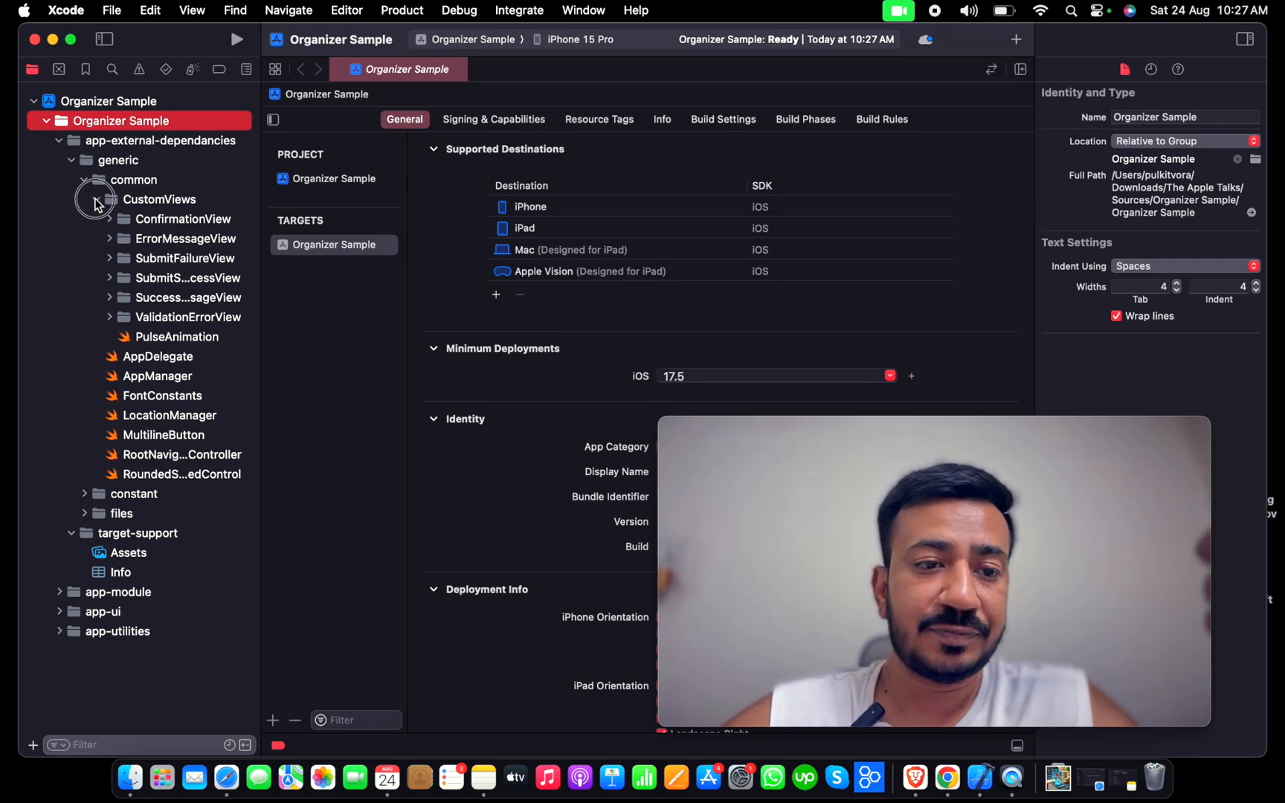
{"action": "left_click", "coordinate": [96, 199]}
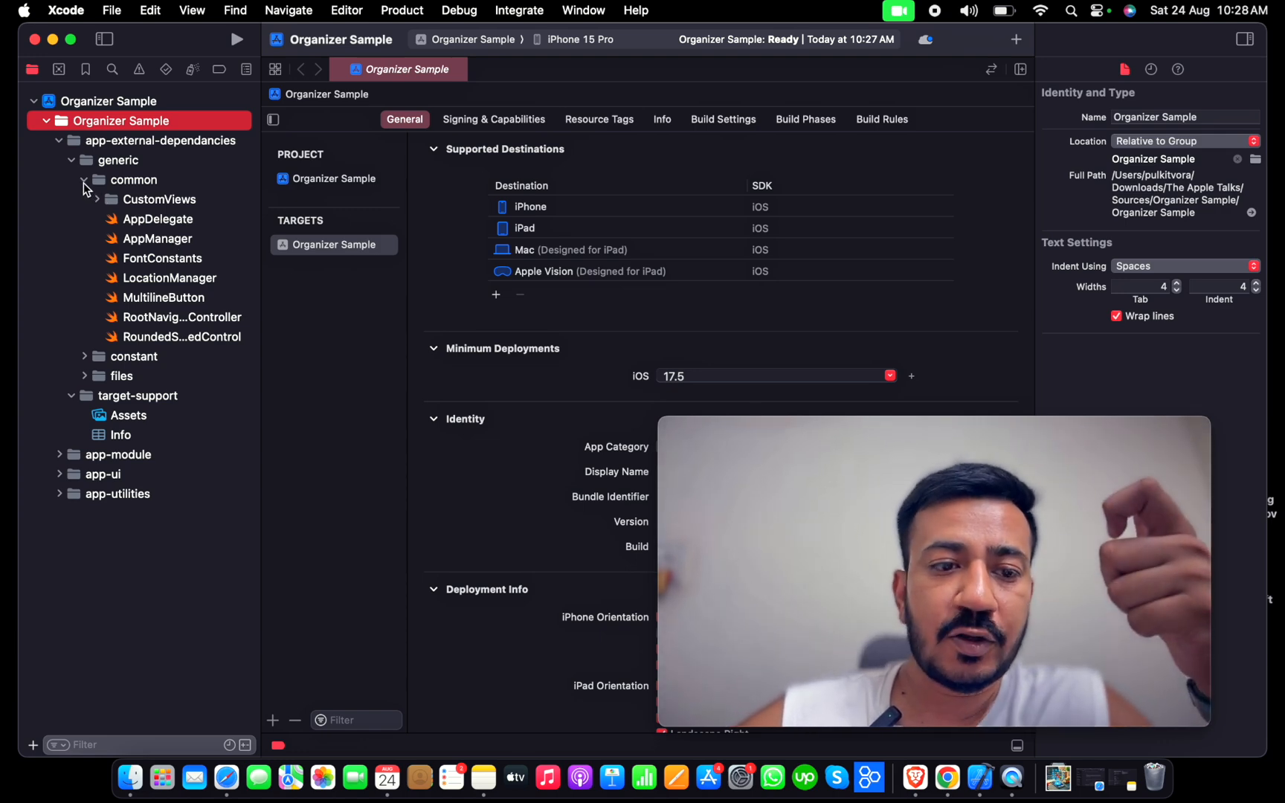
{"action": "left_click", "coordinate": [84, 180]}
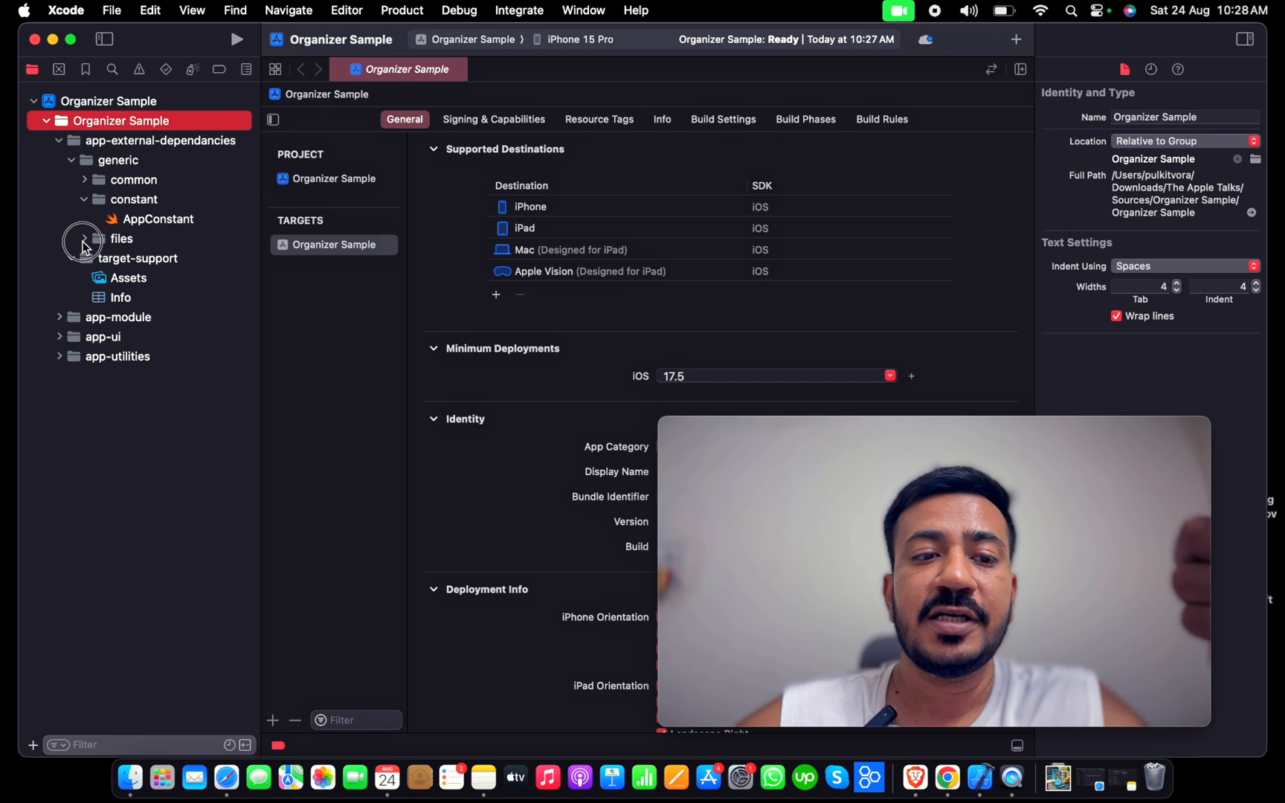
{"action": "left_click", "coordinate": [81, 239]}
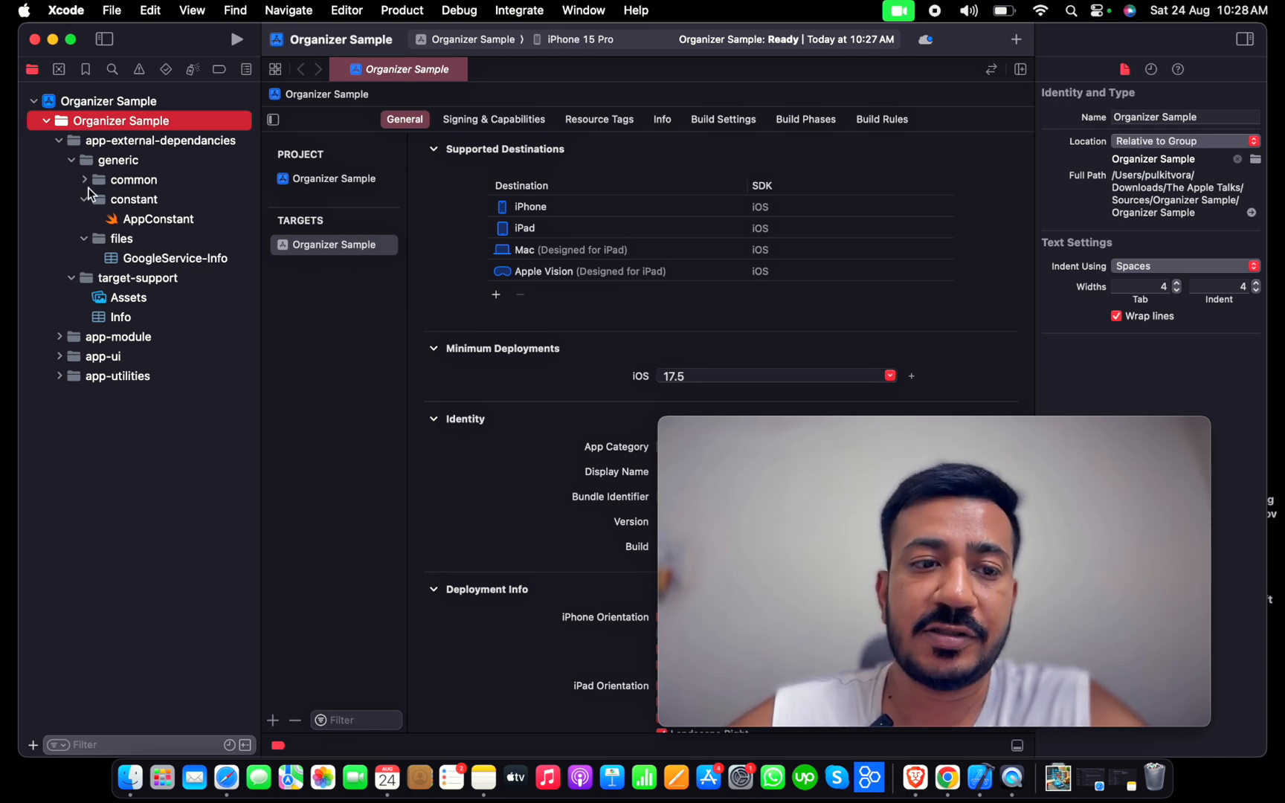
- Collapse generic and app-external-dependancies, then expand app-module and its auth module
{"action": "left_click", "coordinate": [82, 160]}
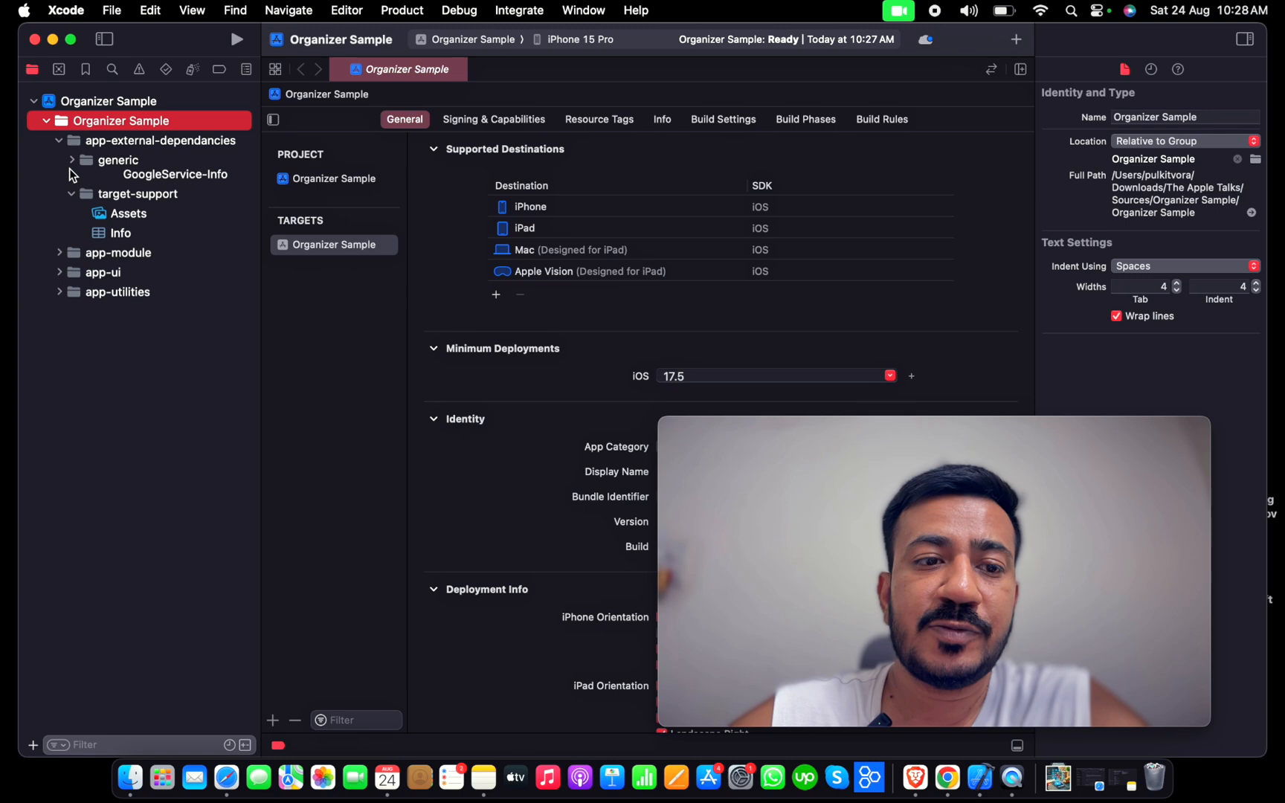
{"action": "left_click", "coordinate": [59, 140]}
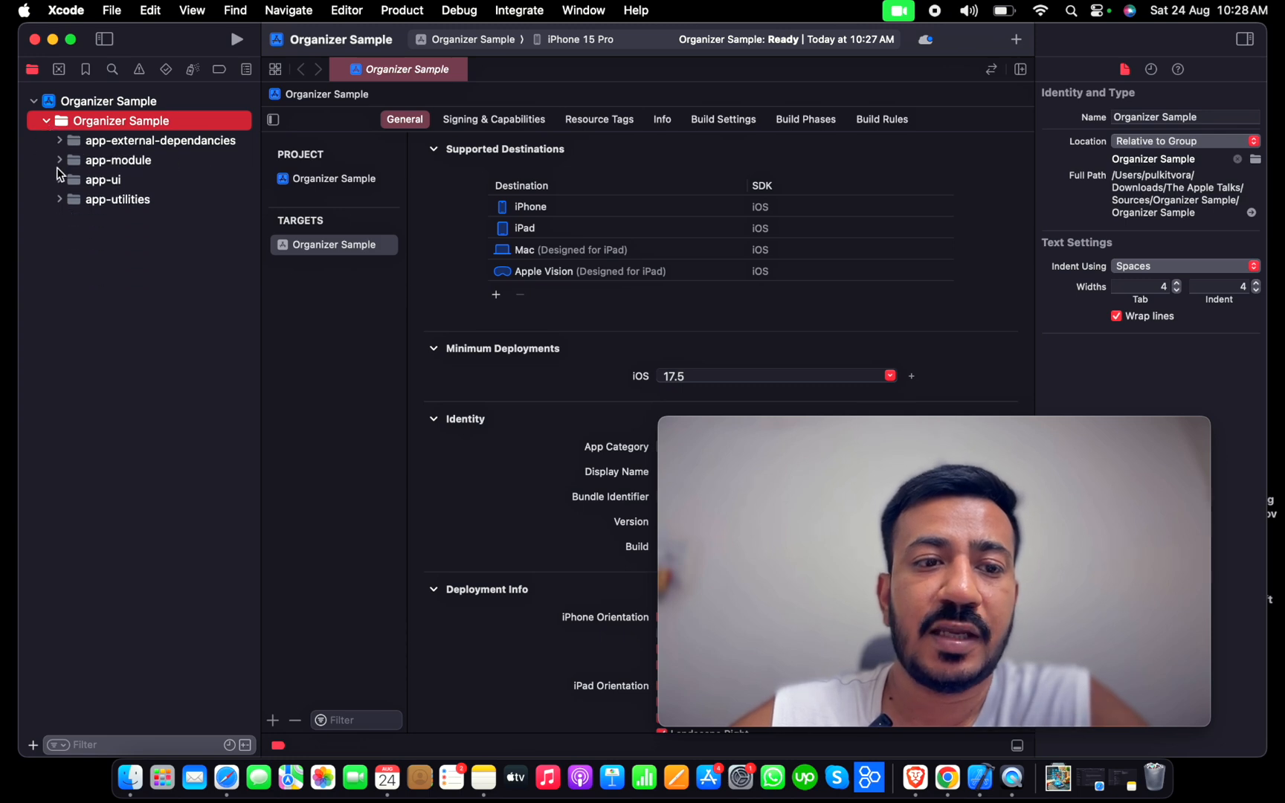
{"action": "left_click", "coordinate": [60, 160]}
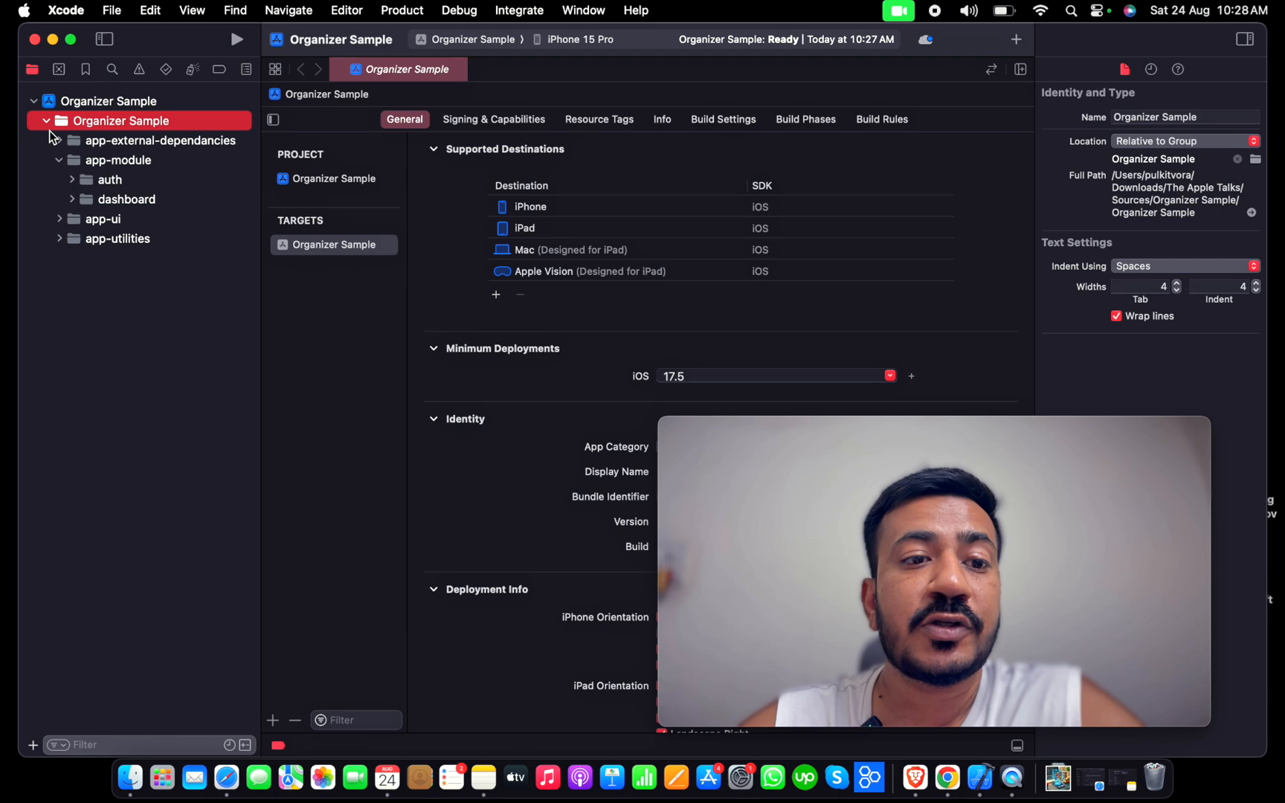
{"action": "left_click", "coordinate": [71, 179]}
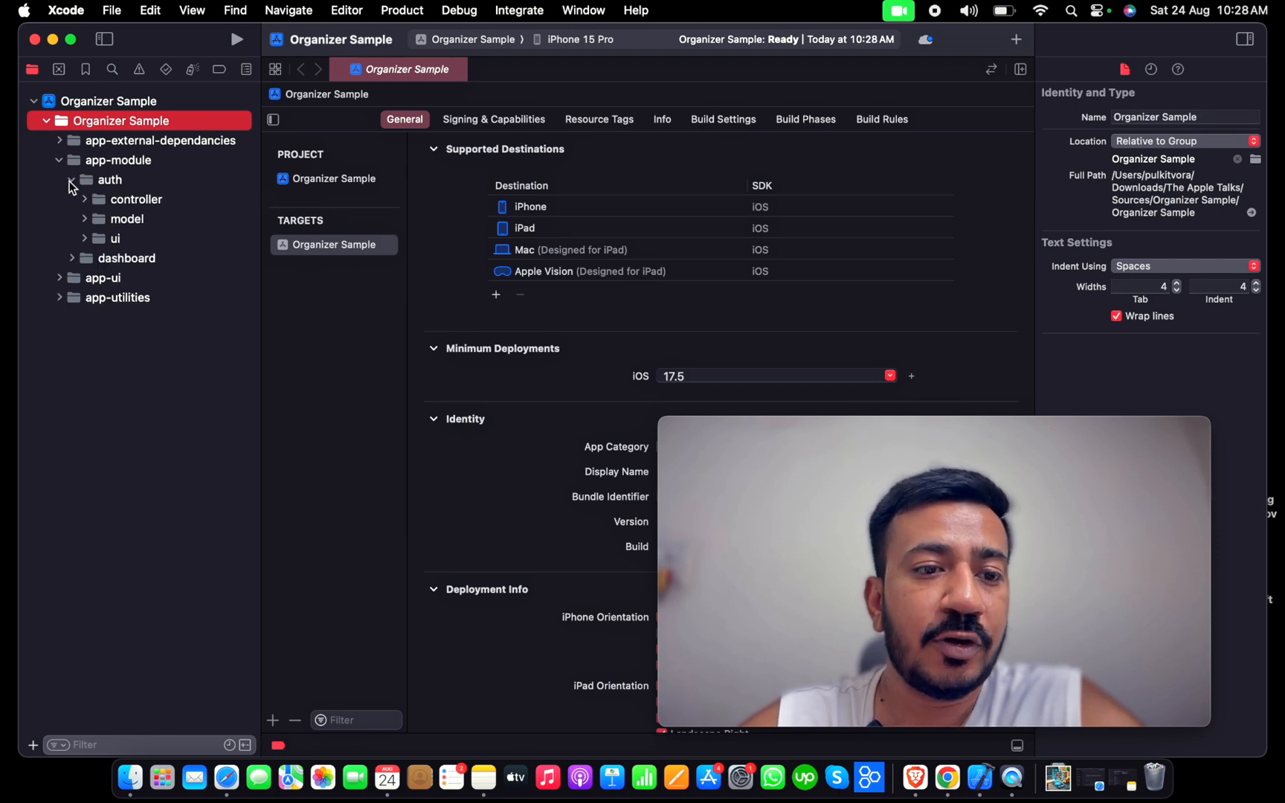
- Show AuthVC and ForgotPasswordVC controllers, peek at eUser model, and reveal the Auth interface
{"action": "left_click", "coordinate": [72, 180]}
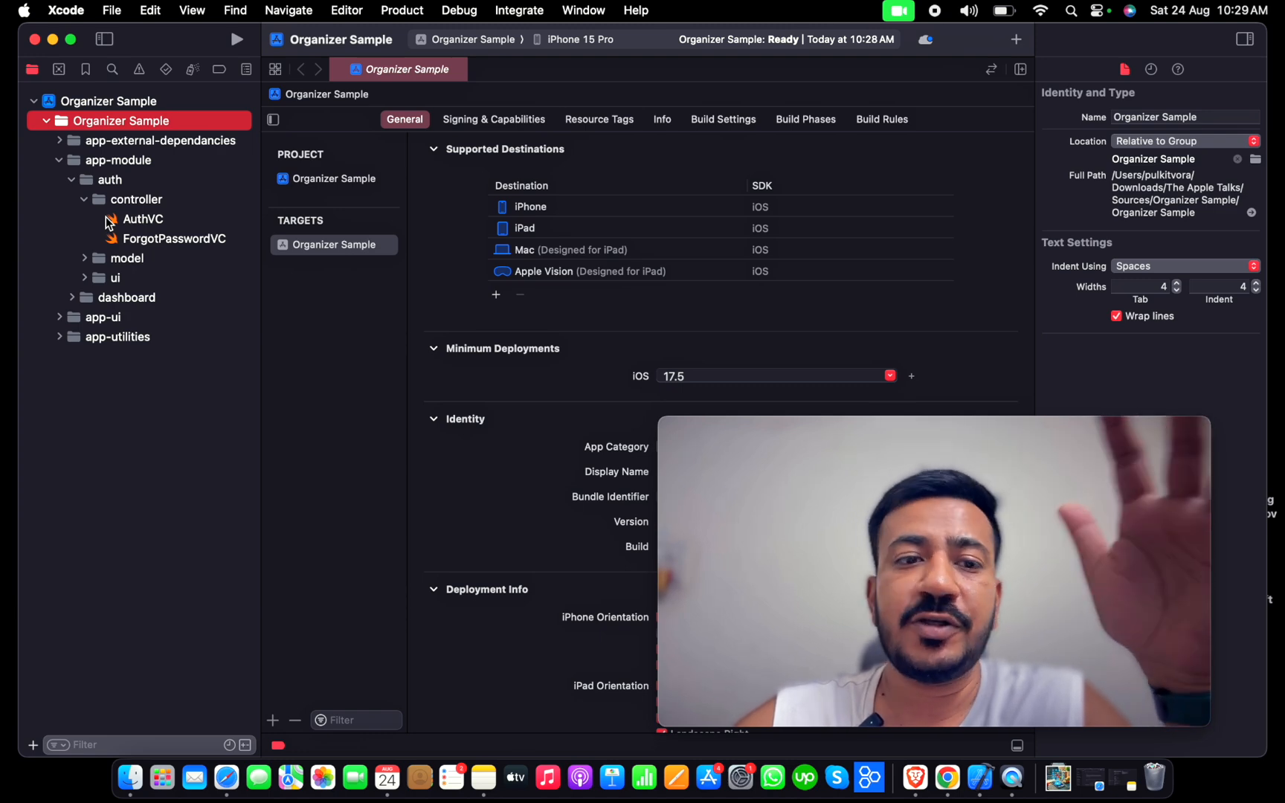
{"action": "left_click", "coordinate": [83, 258]}
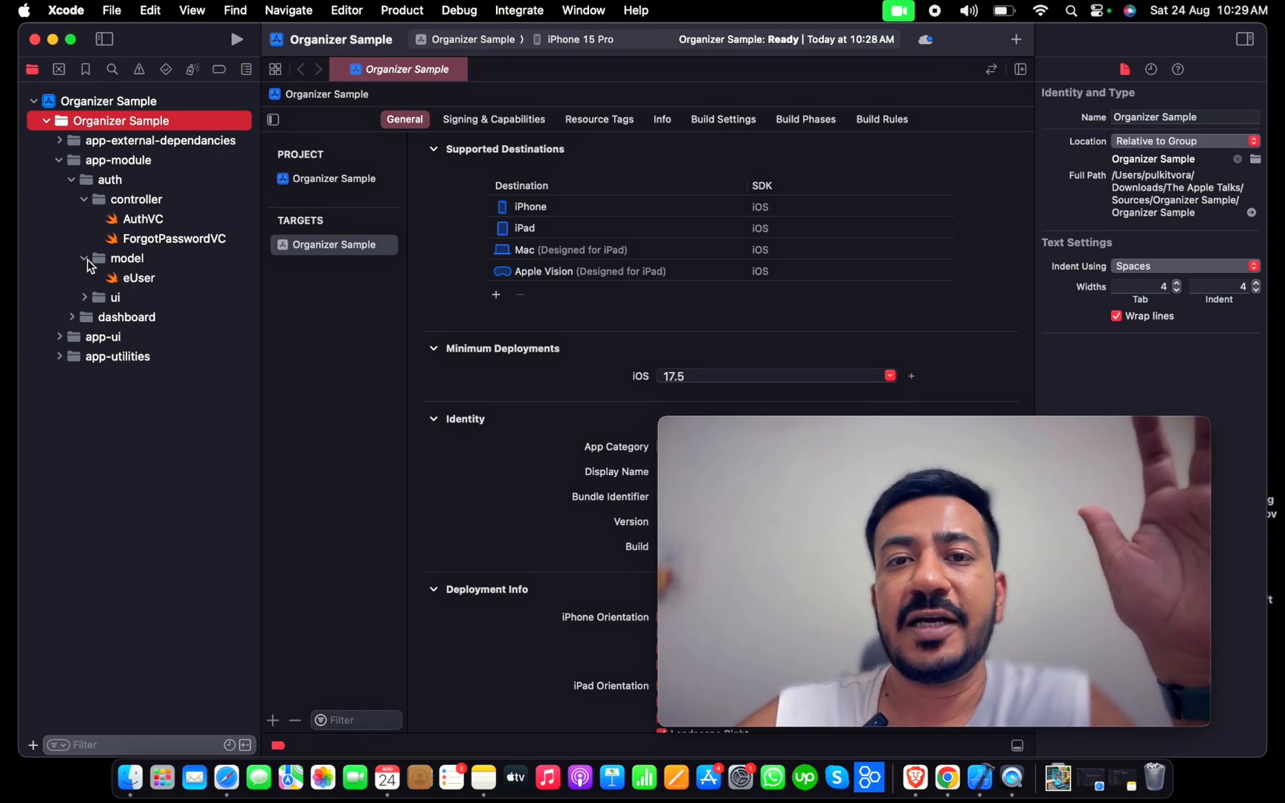
{"action": "left_click", "coordinate": [84, 258]}
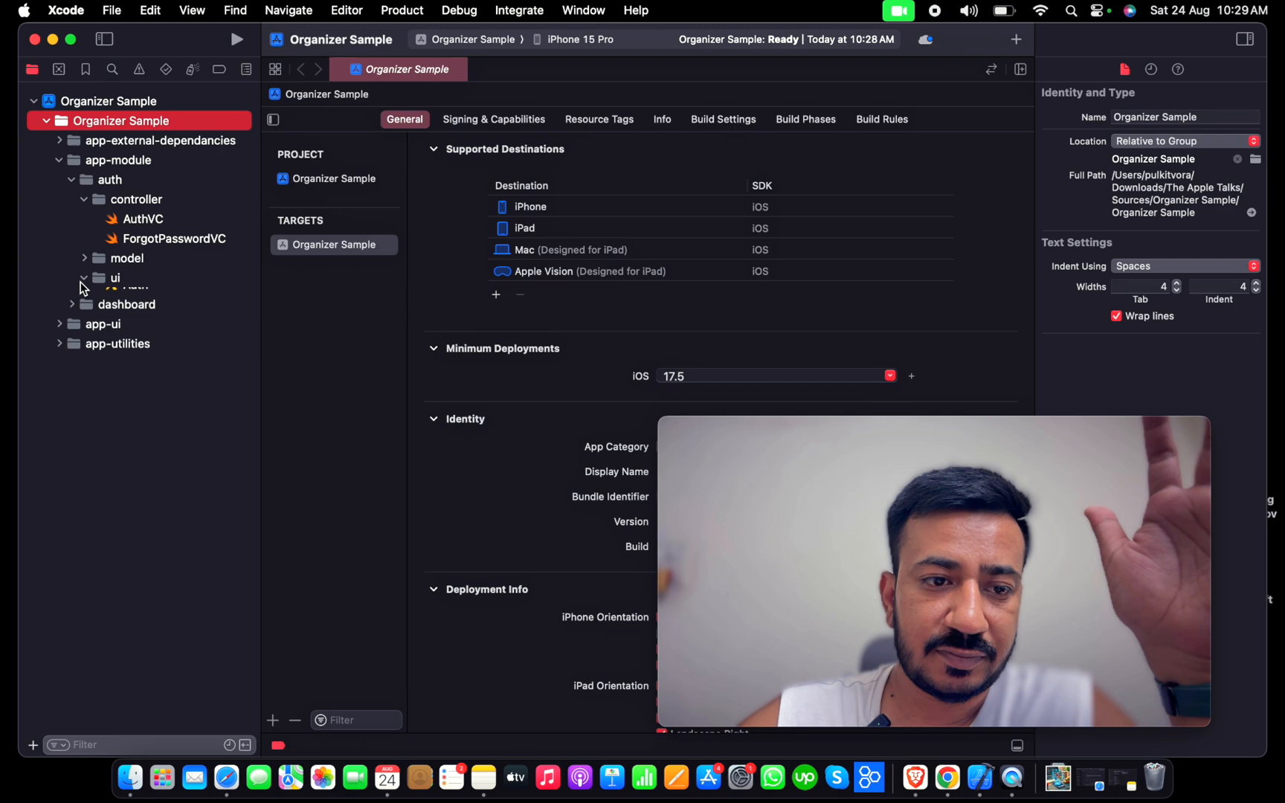
{"action": "left_click", "coordinate": [84, 277]}
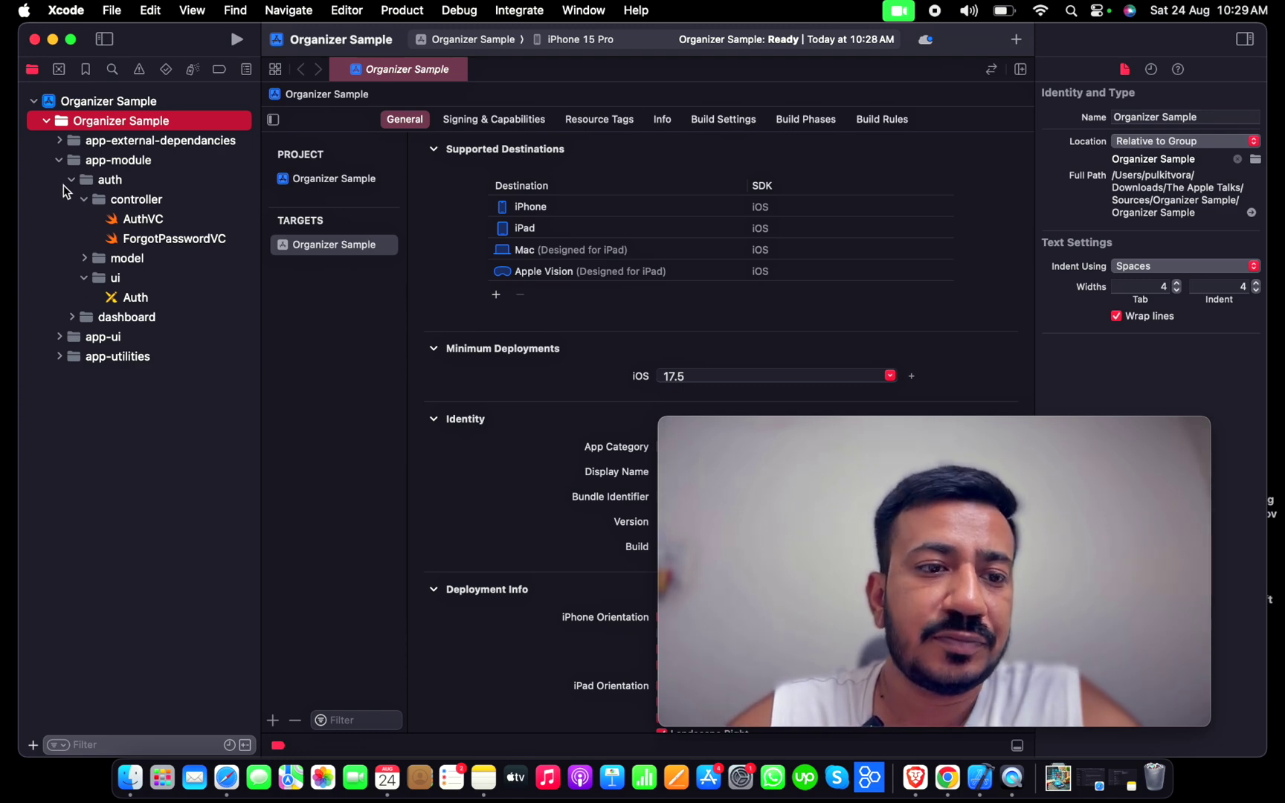
- Collapse app-module and app-ui, expanding app-utilities to list database, extensions, Logging and networking
{"action": "left_click", "coordinate": [71, 179]}
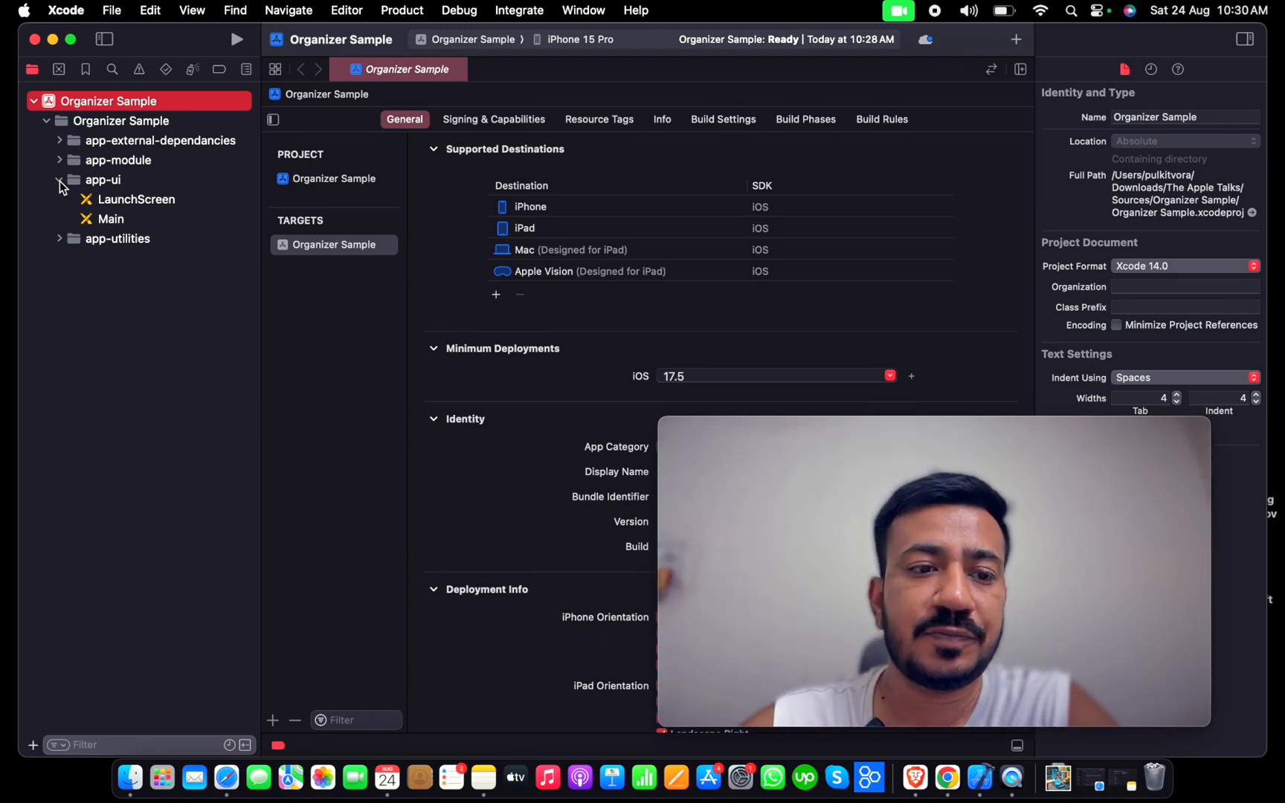
{"action": "left_click", "coordinate": [61, 199]}
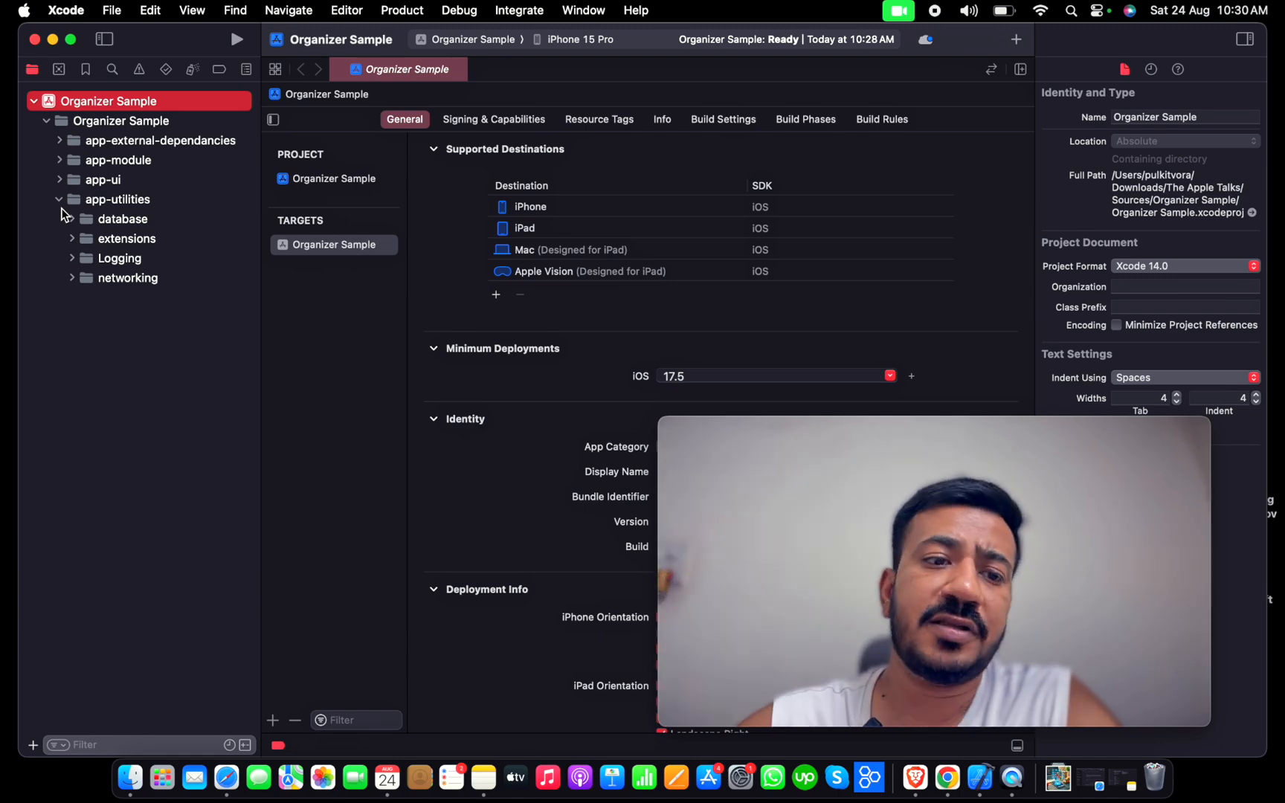
- Browse the networking, extensions and database folders, then collapse app-utilities
{"action": "left_click", "coordinate": [71, 278]}
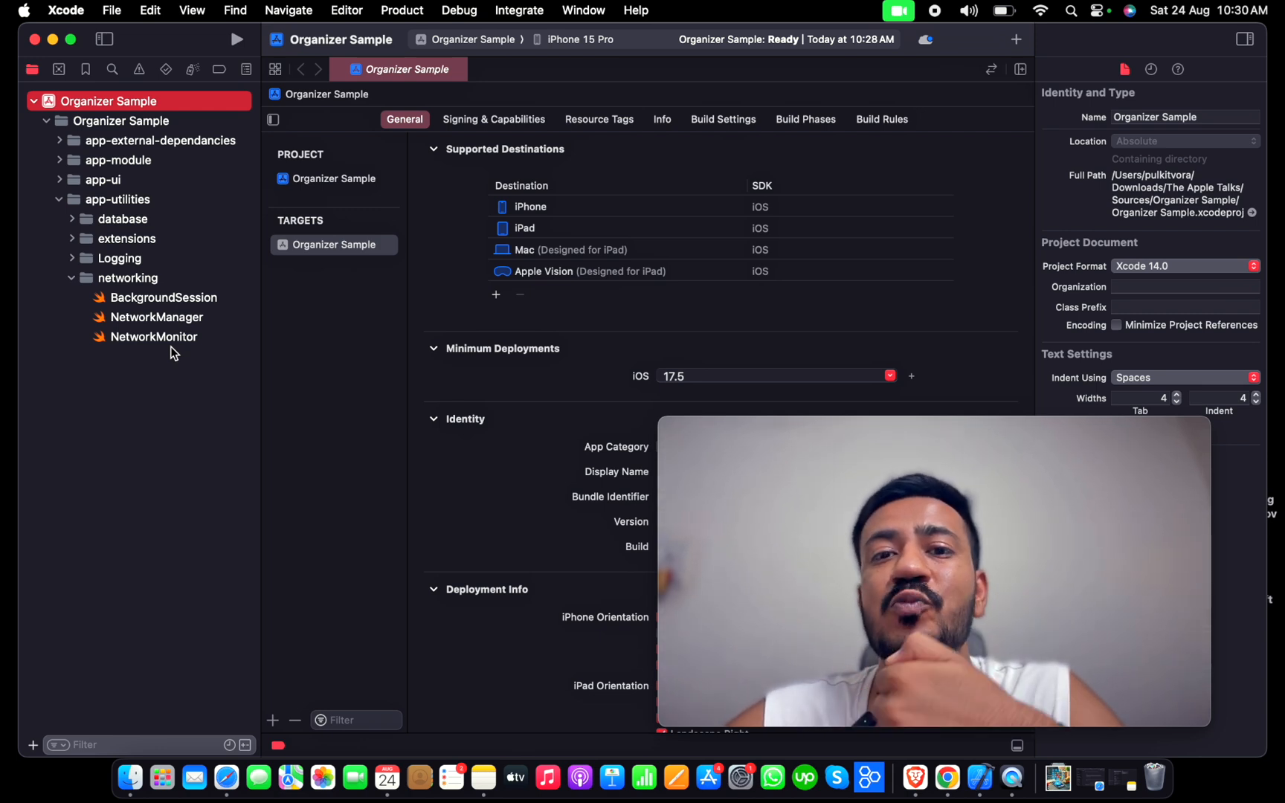
{"action": "left_click", "coordinate": [72, 278]}
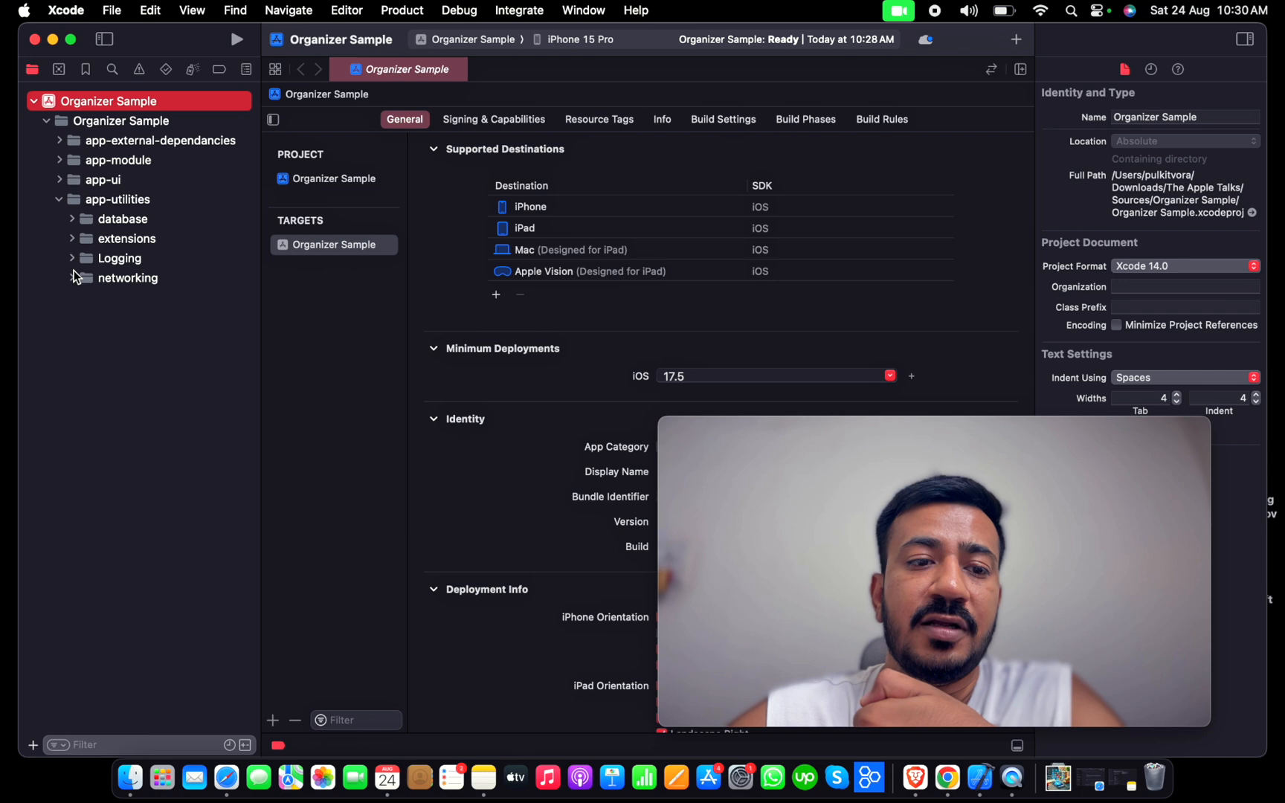
{"action": "left_click", "coordinate": [73, 258]}
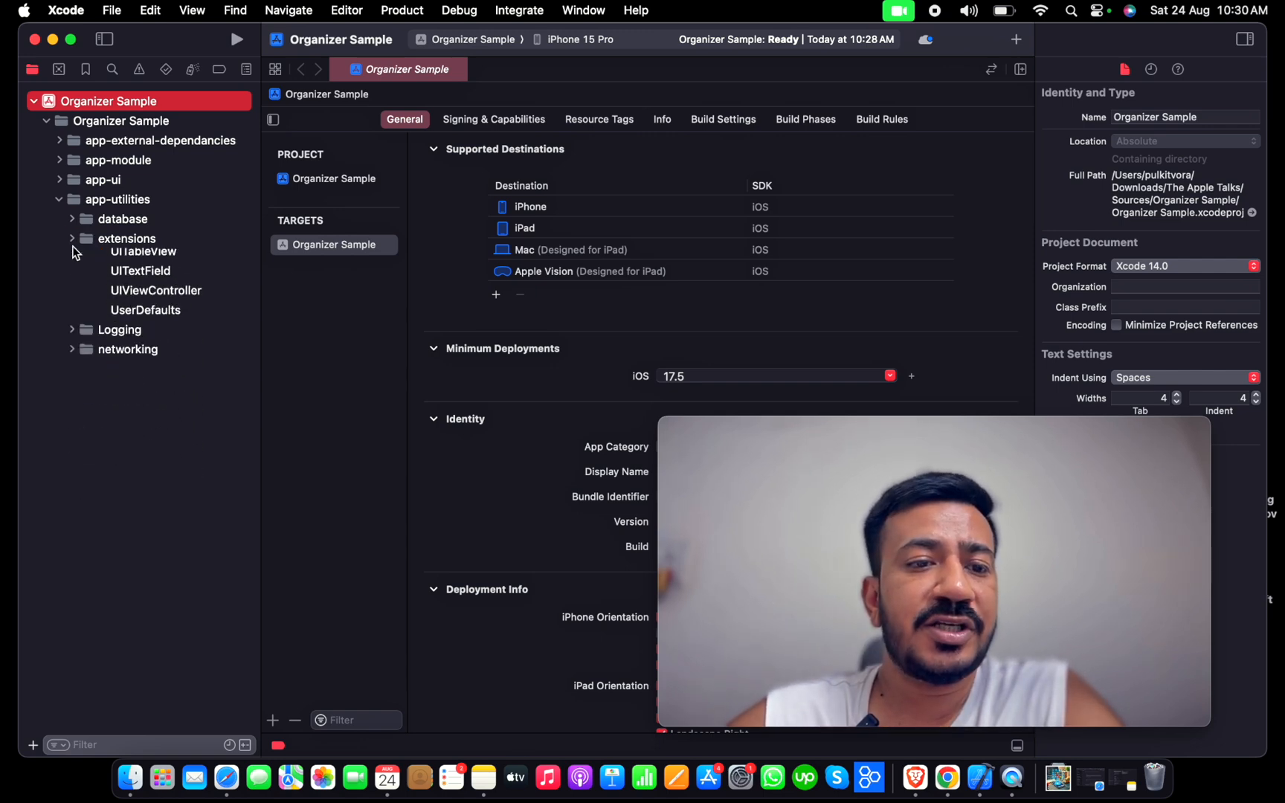
{"action": "left_click", "coordinate": [72, 218]}
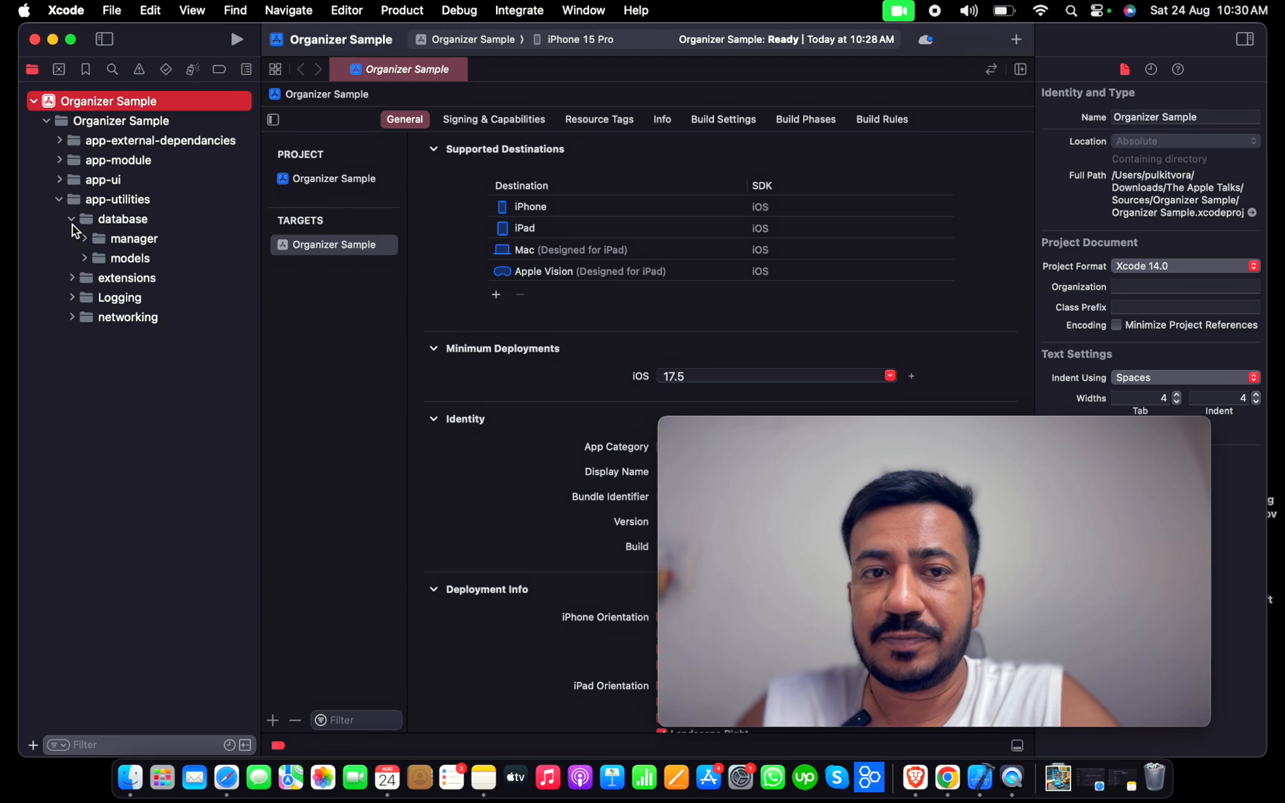
{"action": "left_click", "coordinate": [66, 199]}
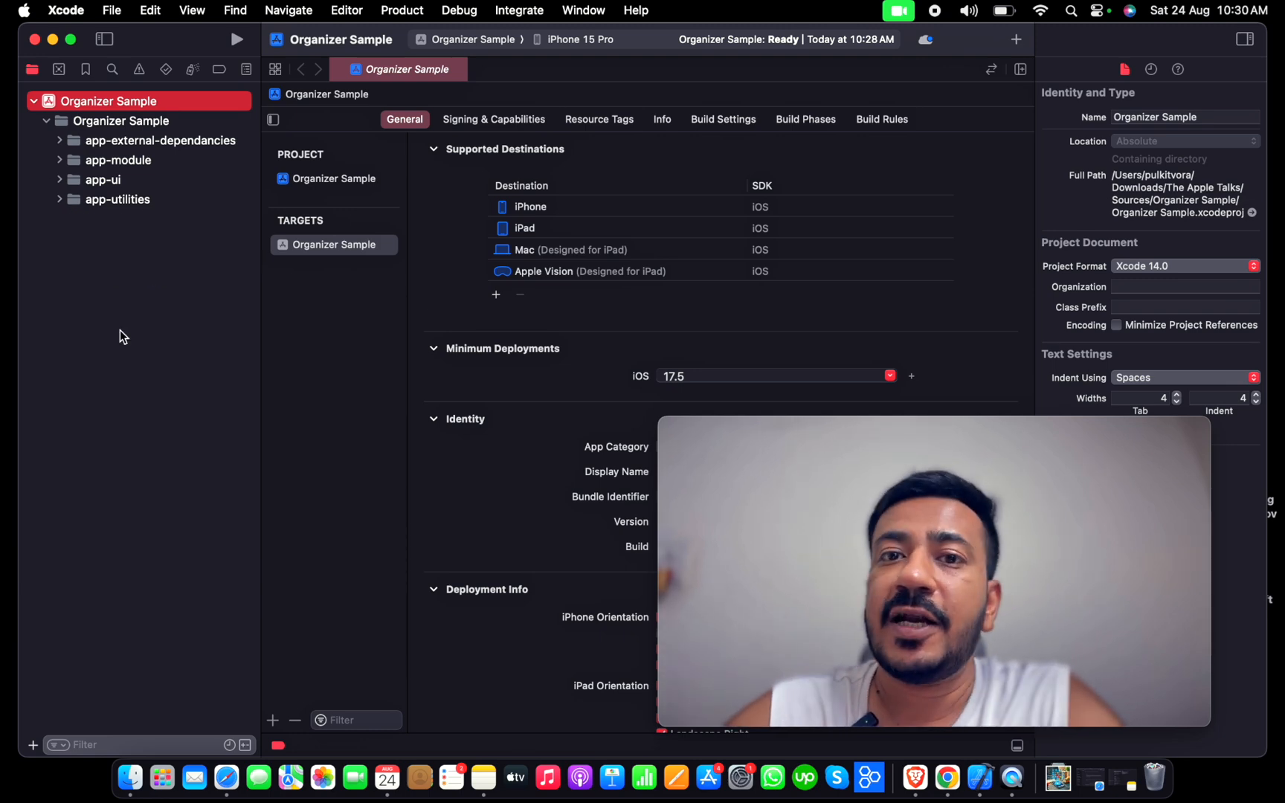